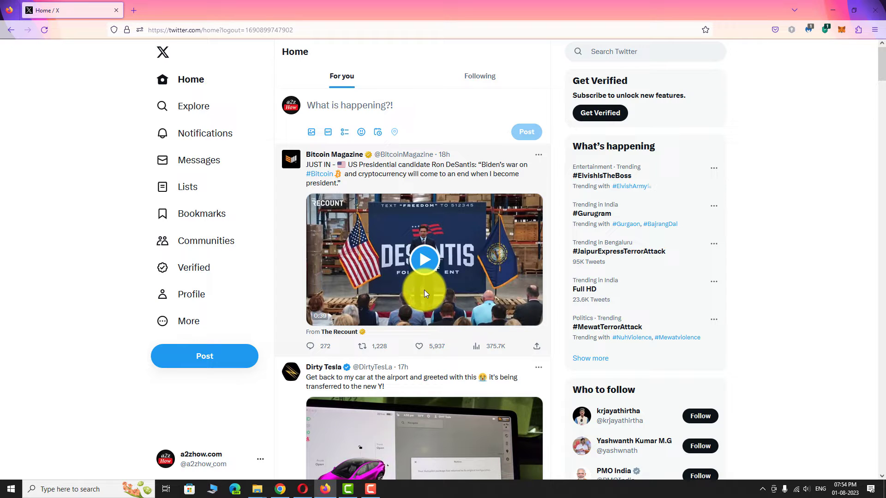
Navigate from More through Settings and Support to Settings and privacy.
{"action": "left_click", "coordinate": [188, 321]}
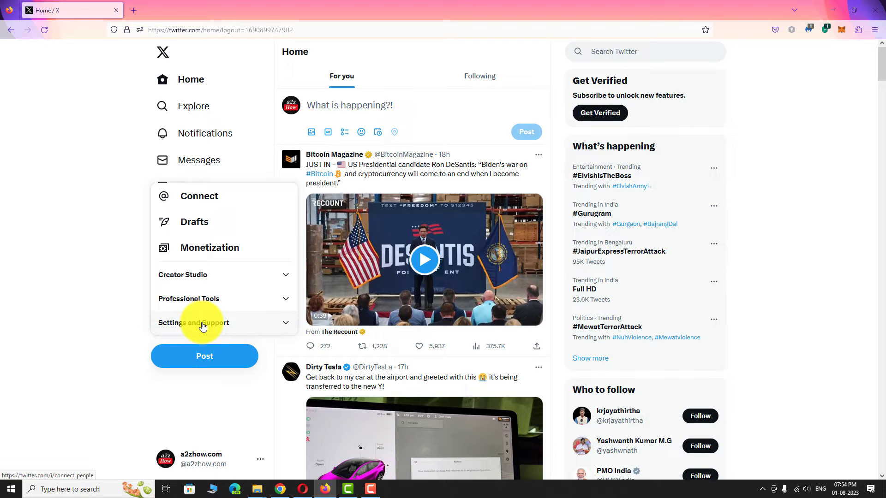
{"action": "left_click", "coordinate": [202, 323]}
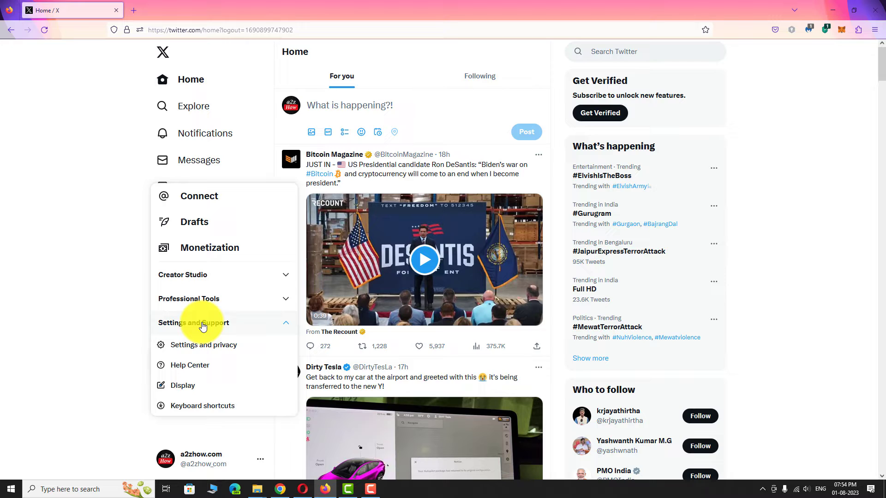
{"action": "mouse_move", "coordinate": [204, 347]}
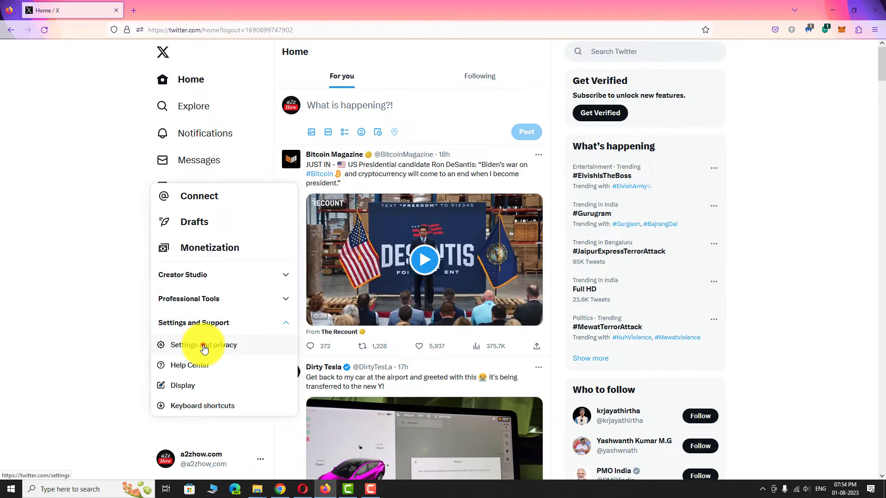
{"action": "left_click", "coordinate": [200, 345]}
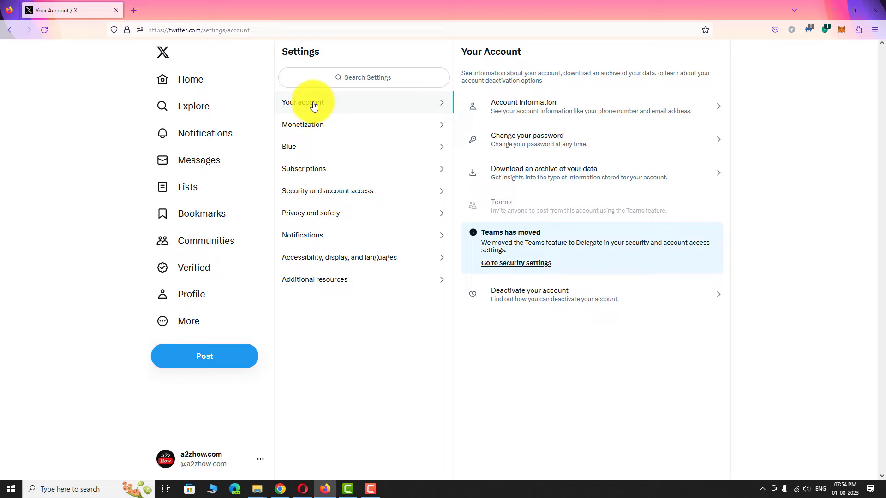
Go into Security and account access, then the Security page with two-factor options.
{"action": "left_click", "coordinate": [323, 190]}
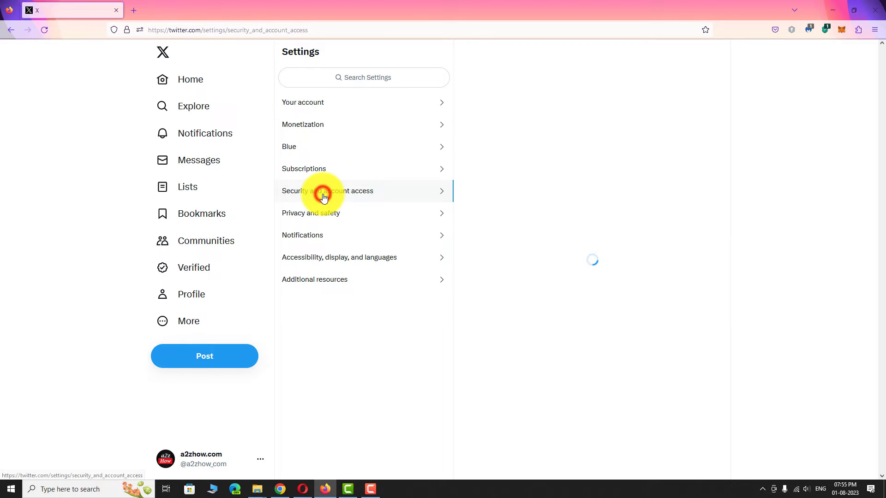
{"action": "left_click", "coordinate": [325, 191]}
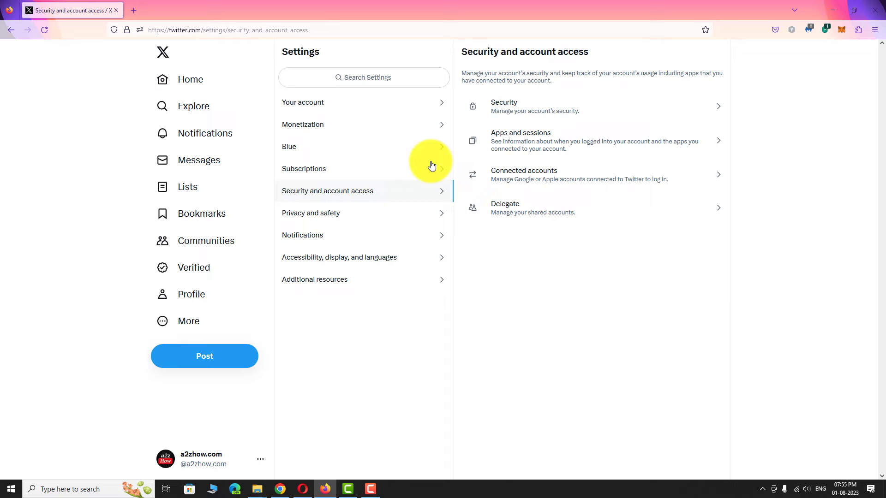
{"action": "left_click", "coordinate": [517, 105]}
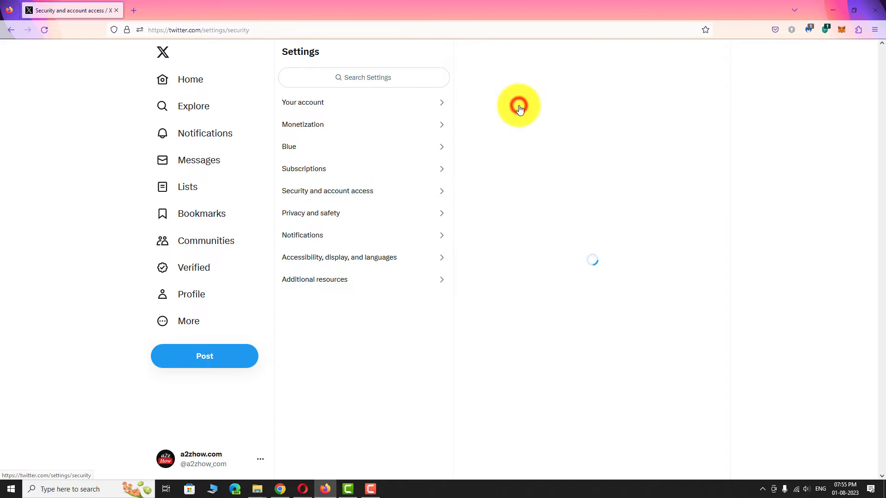
{"action": "left_click", "coordinate": [327, 190]}
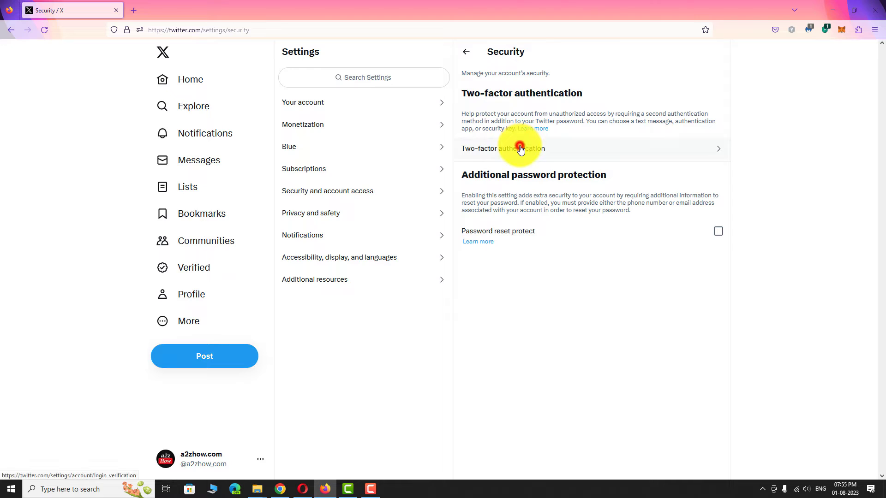
Show the two-factor methods and uncheck the enabled Authentication app method.
{"action": "left_click", "coordinate": [520, 148]}
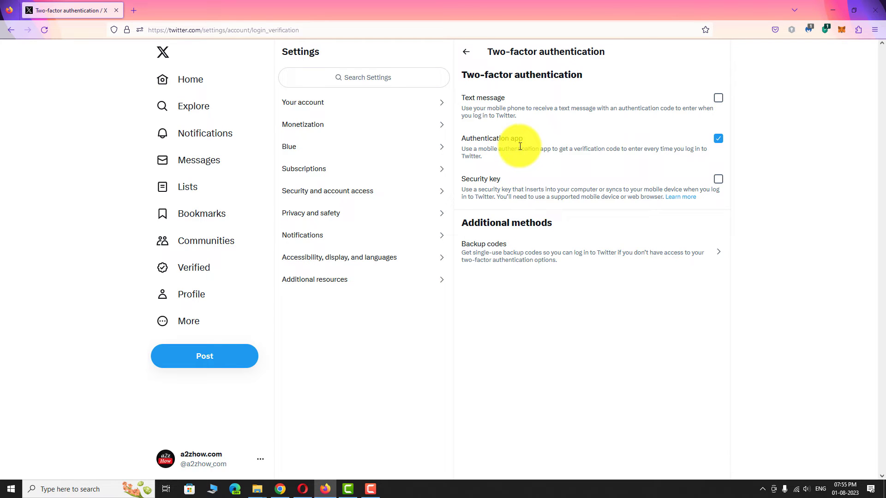
{"action": "mouse_move", "coordinate": [656, 162]}
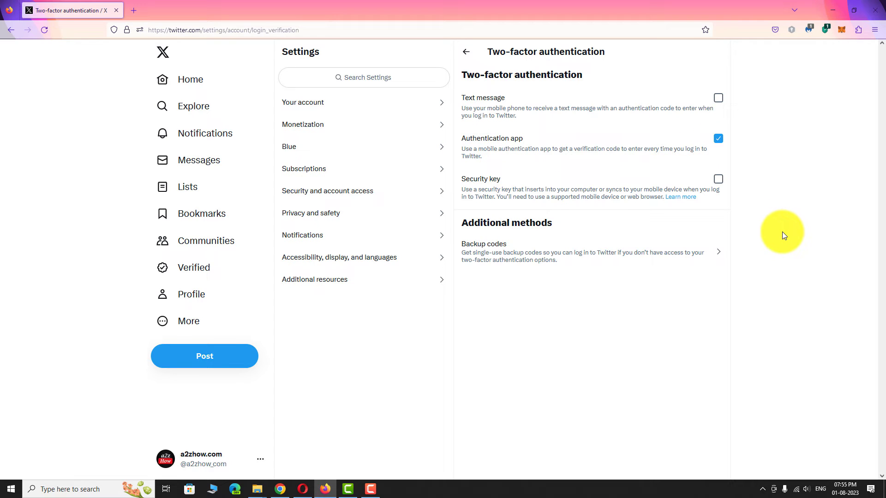
{"action": "left_click", "coordinate": [718, 138]}
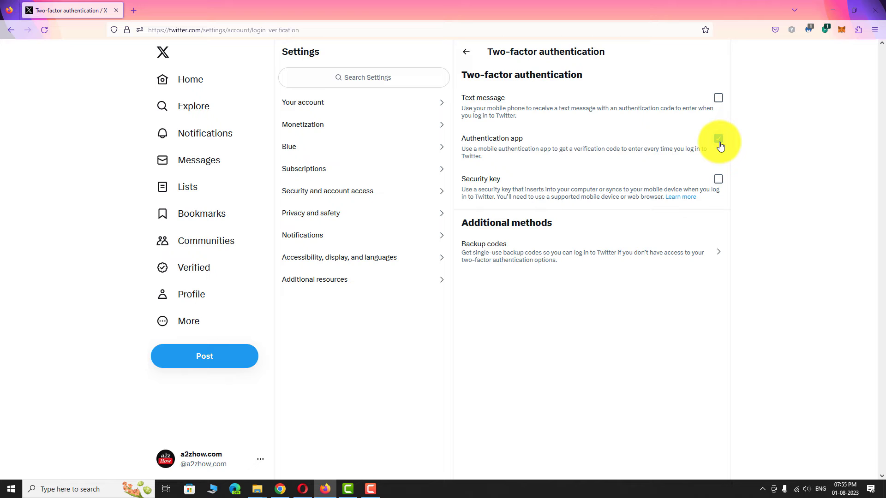
{"action": "left_click", "coordinate": [718, 139]}
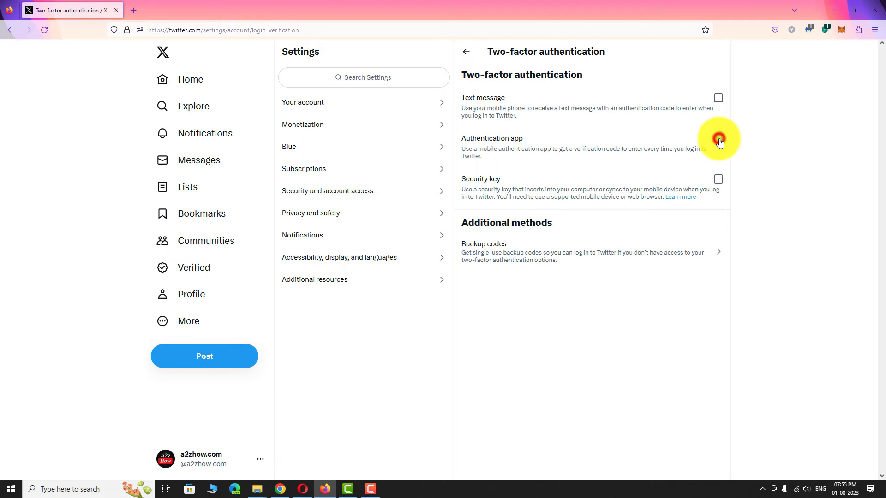
Enter the account password, confirm it, and confirm turning two-factor authentication off.
{"action": "left_click", "coordinate": [718, 138]}
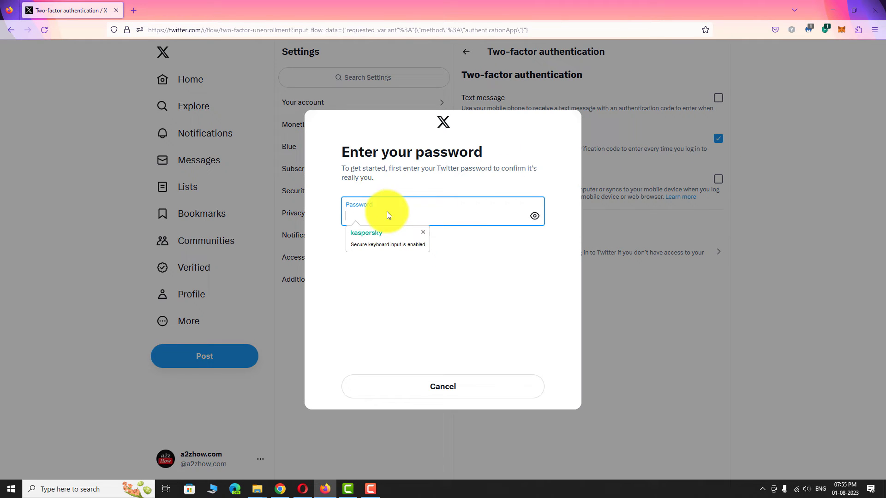
{"action": "type", "text": "password"}
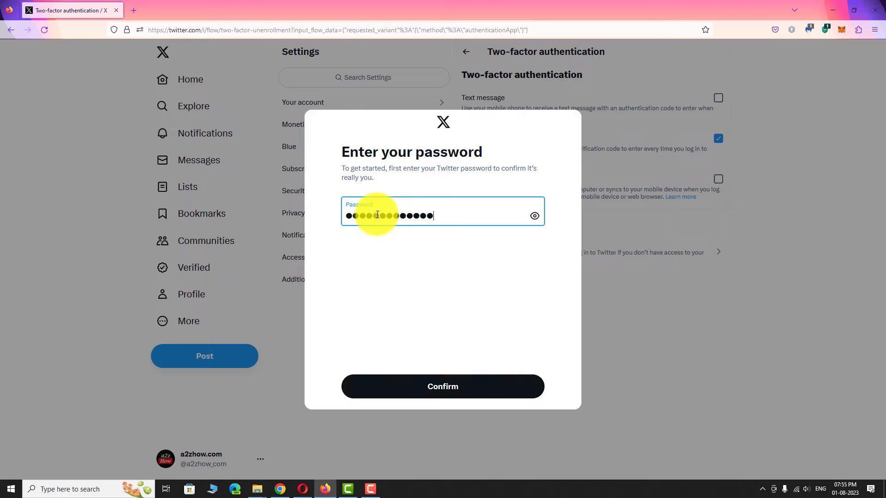
{"action": "left_click", "coordinate": [443, 387]}
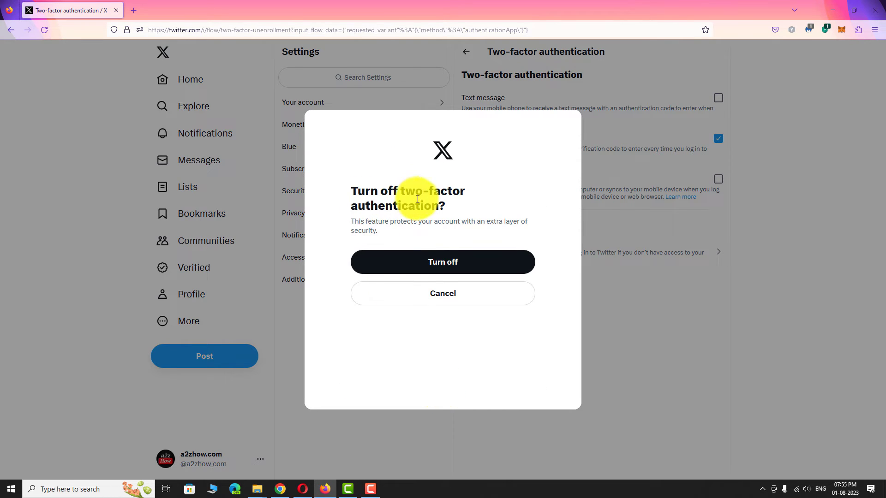
{"action": "left_click", "coordinate": [443, 262]}
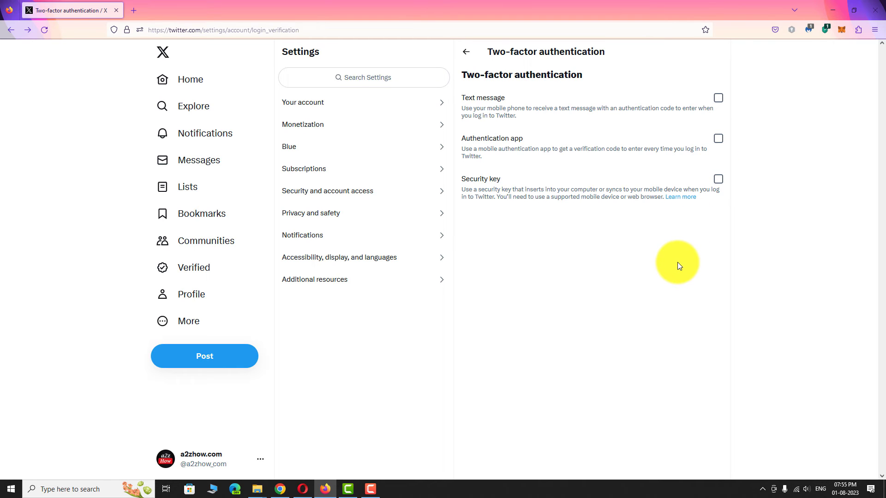
Return to the Security settings page with all two-factor methods unchecked.
{"action": "left_click", "coordinate": [466, 51]}
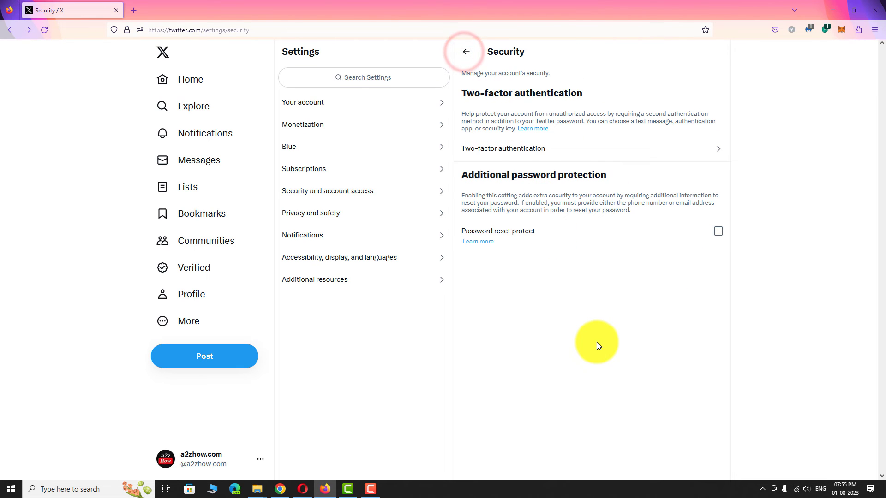